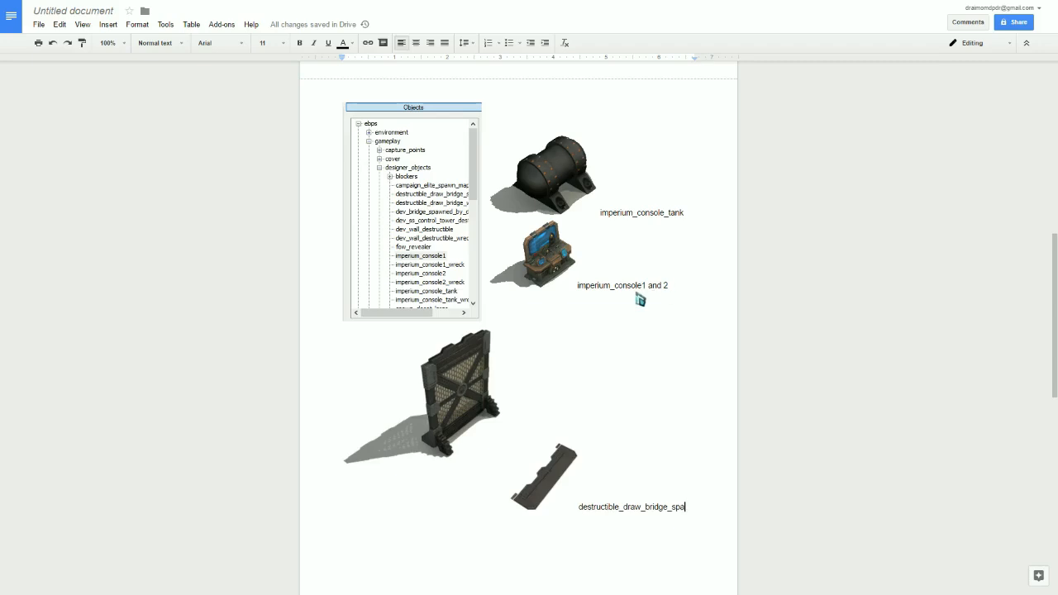
mouse_move(648, 294)
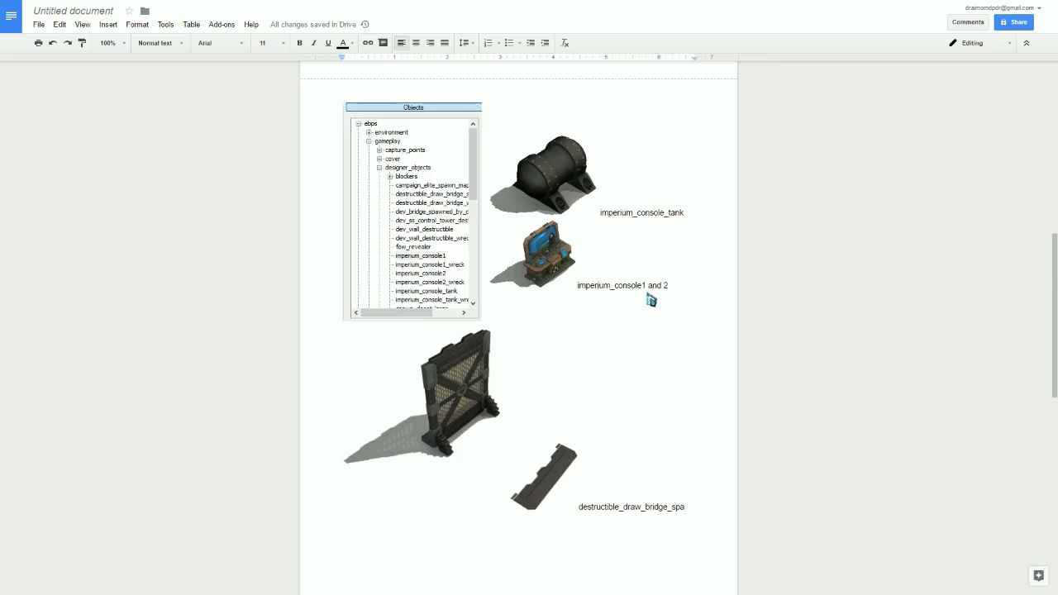
Select the placed draw bridge with its imperium consoles on the map before launching the test
left_click(684, 505)
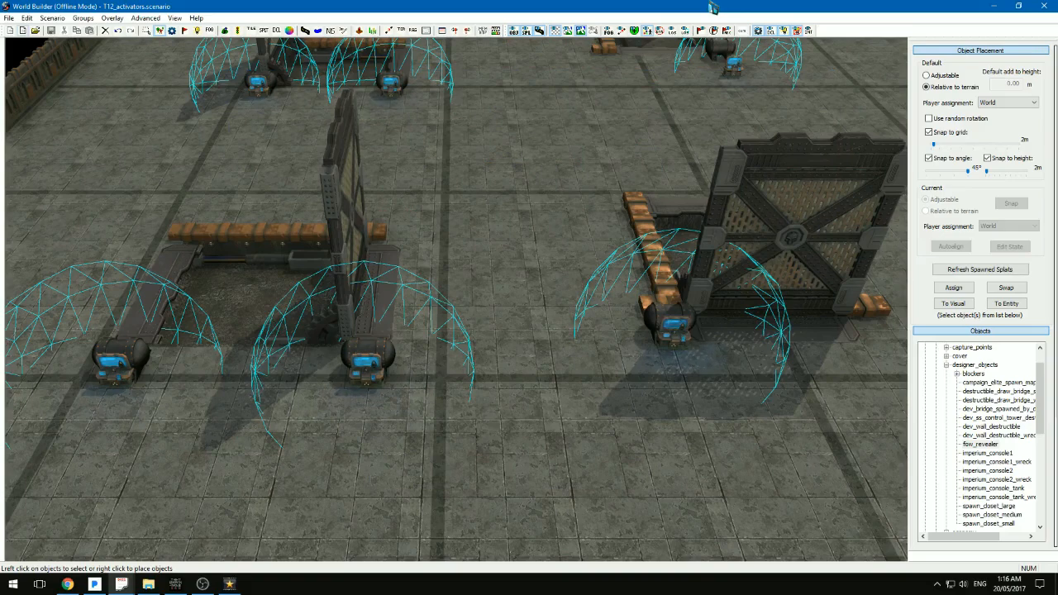
mouse_move(469, 181)
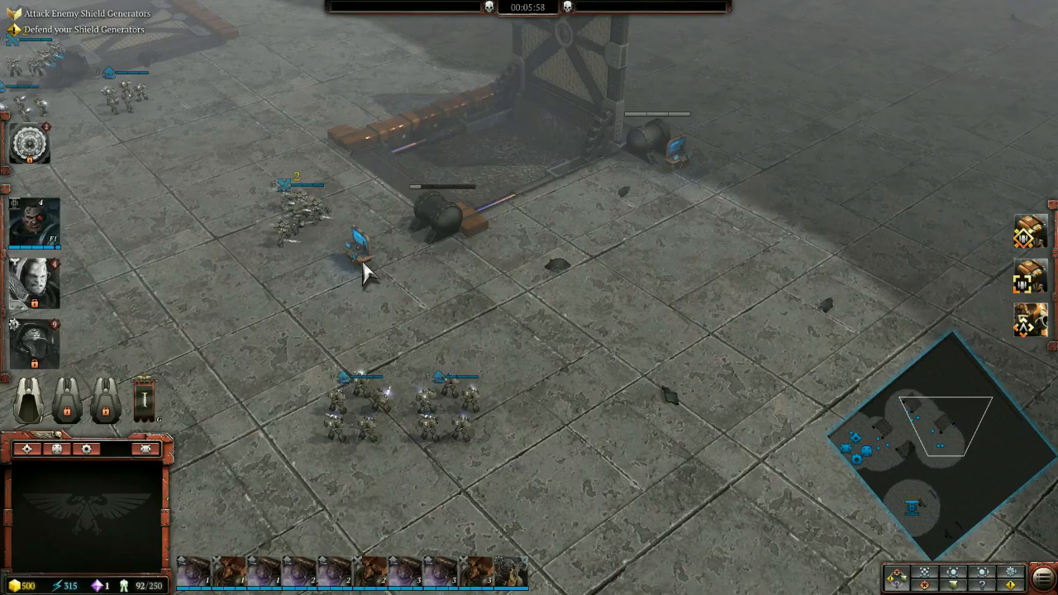
mouse_move(438, 248)
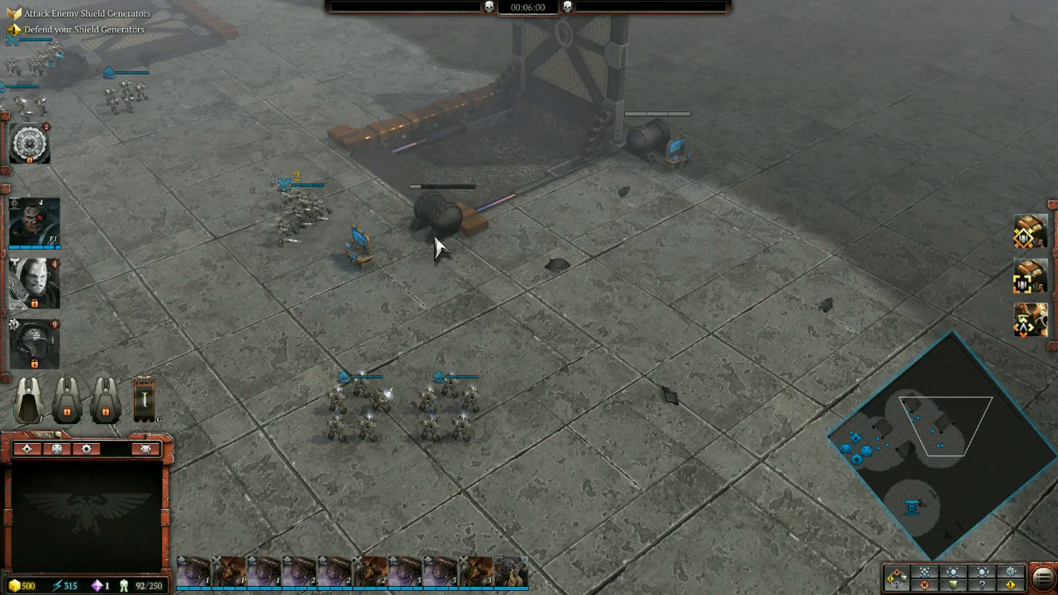